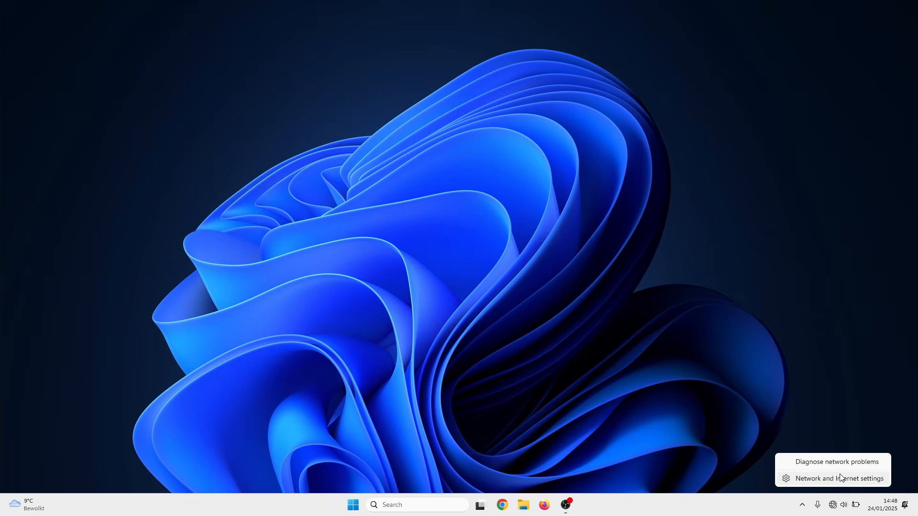
pyautogui.moveTo(836, 463)
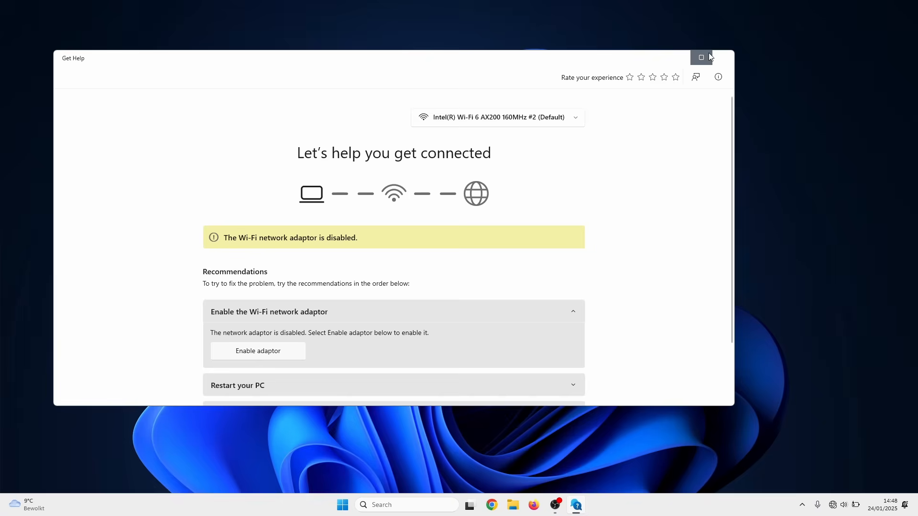
# Enable the disabled Wi-Fi adaptor in the Get Help troubleshooter and run the network tests
pyautogui.click(701, 57)
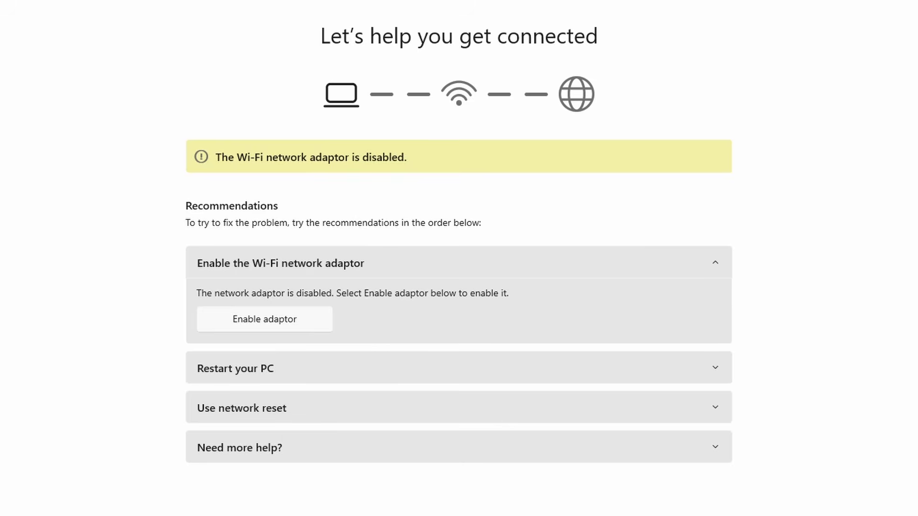
pyautogui.moveTo(265, 322)
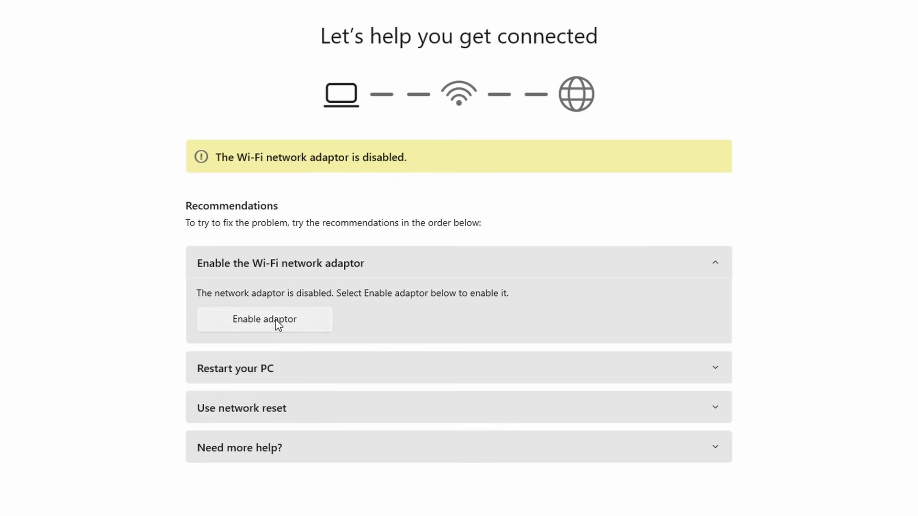
pyautogui.click(265, 319)
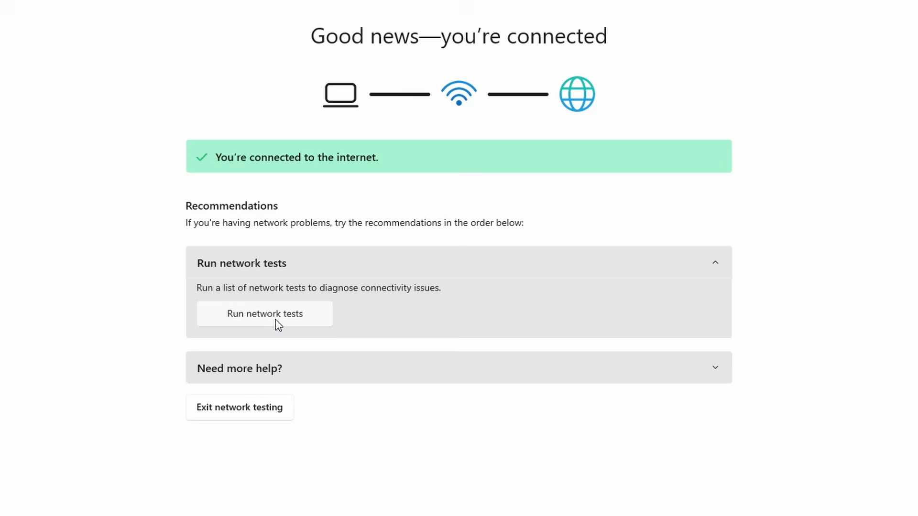
pyautogui.click(239, 407)
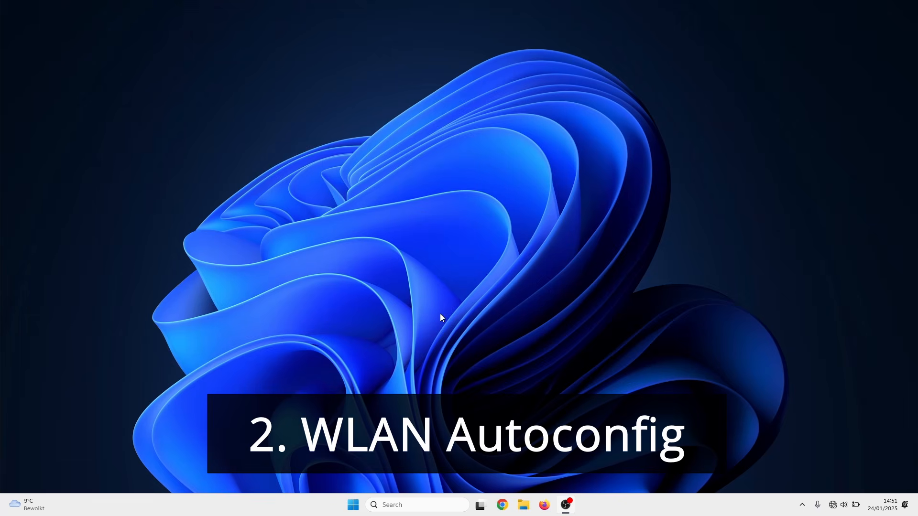
# Search for 'servi' and launch Services as administrator
pyautogui.write('services')
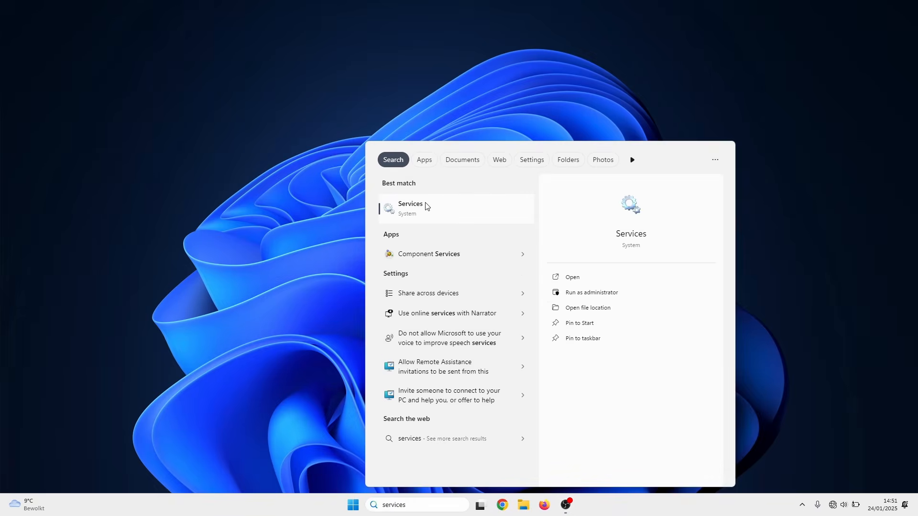
pyautogui.rightClick(410, 209)
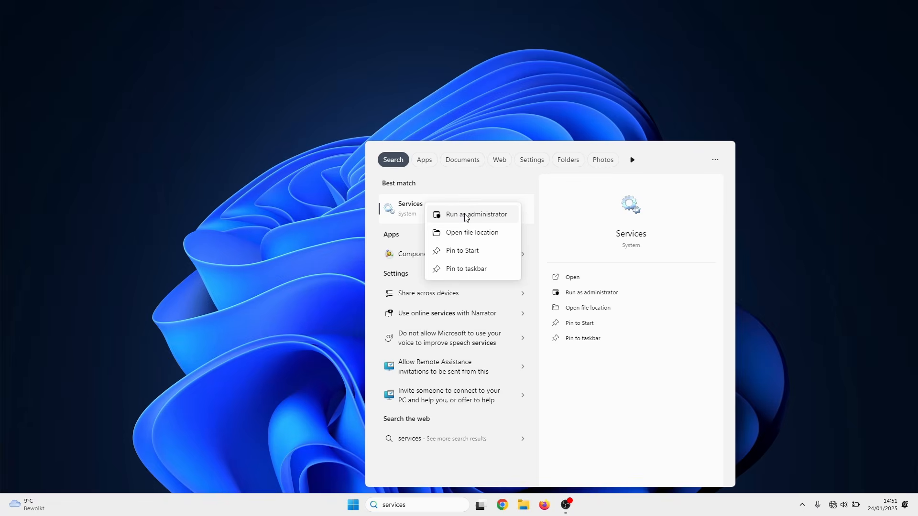
pyautogui.click(475, 214)
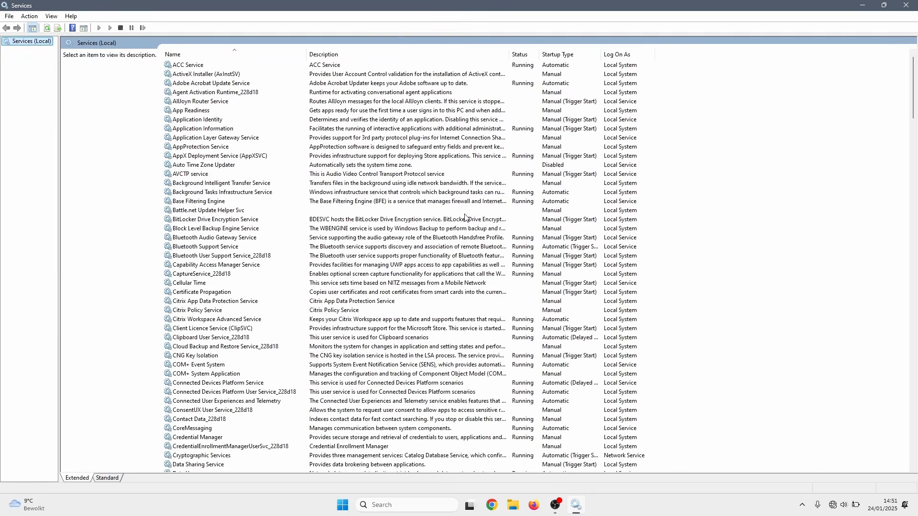
# Set WLAN AutoConfig's startup type to Automatic, start it now, and apply the change
pyautogui.scroll(-3)
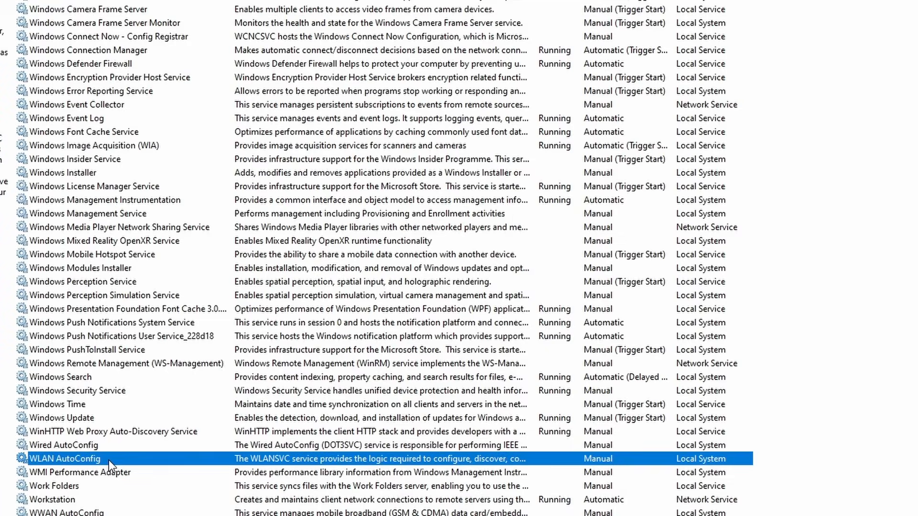
pyautogui.doubleClick(64, 458)
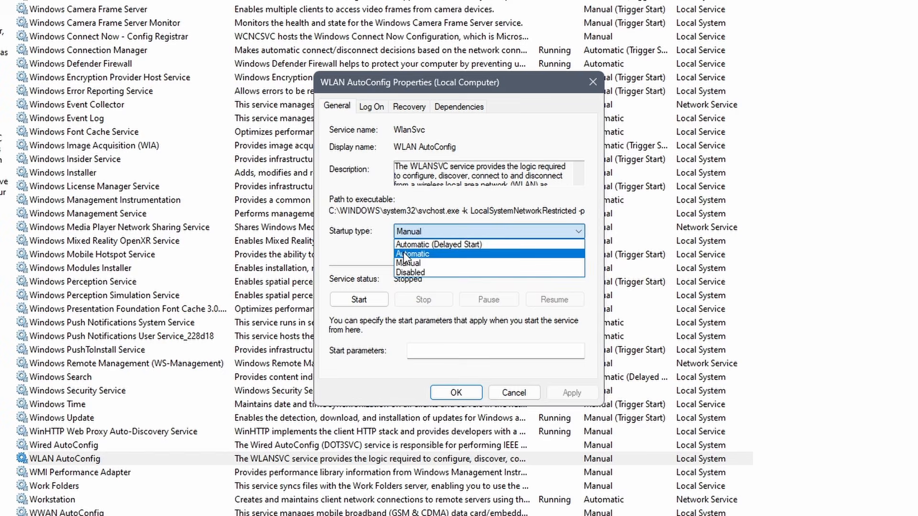
pyautogui.click(412, 253)
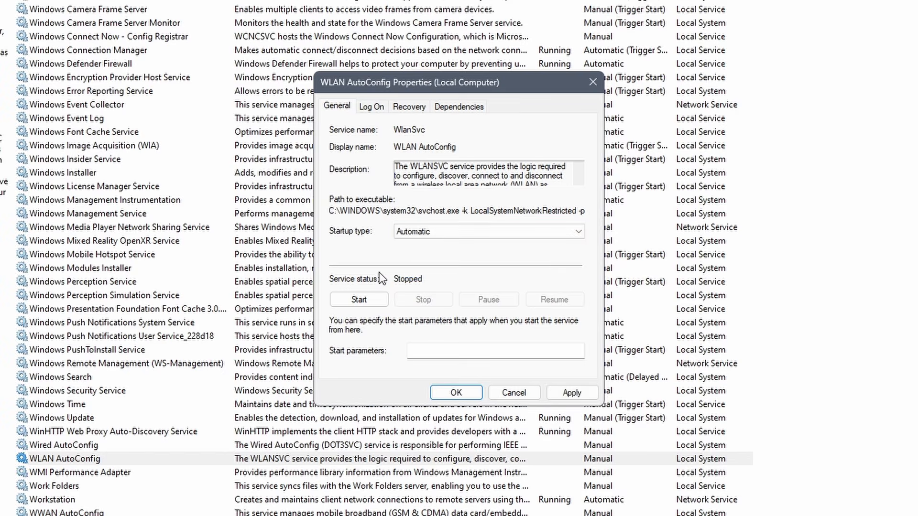
pyautogui.click(359, 299)
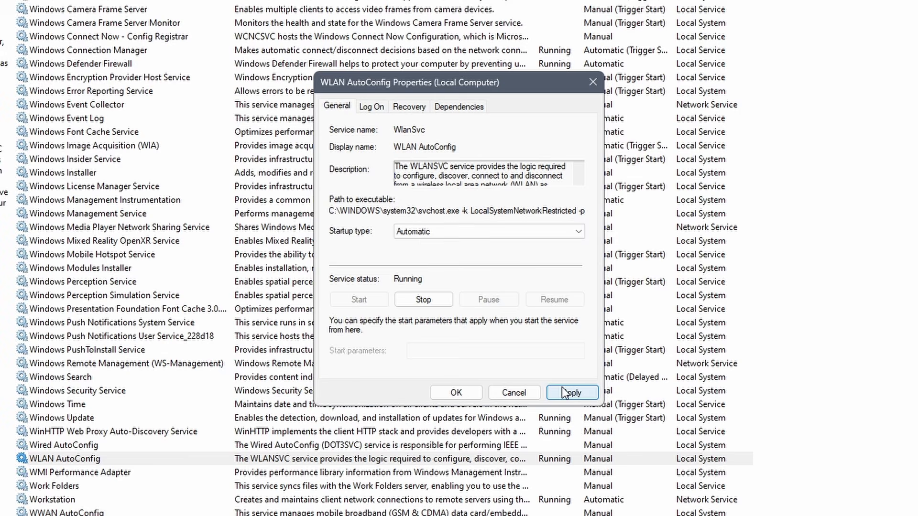
pyautogui.click(572, 392)
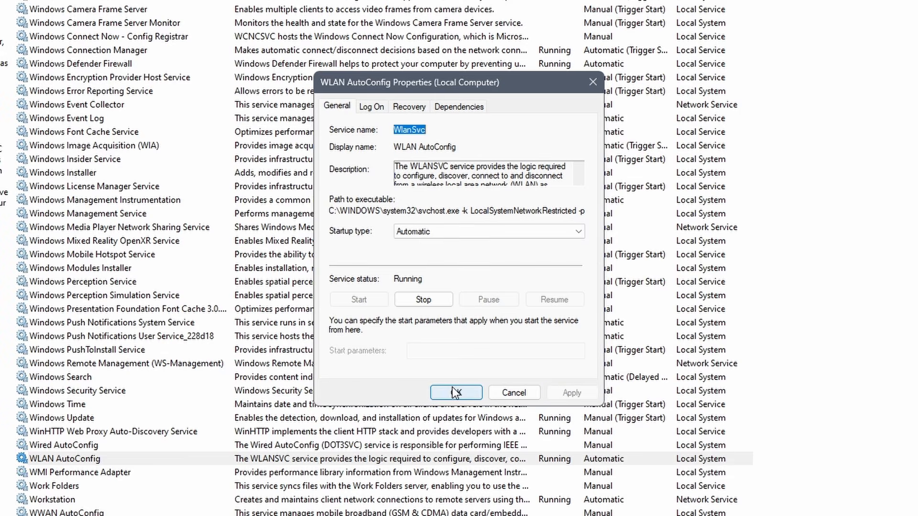
pyautogui.click(455, 392)
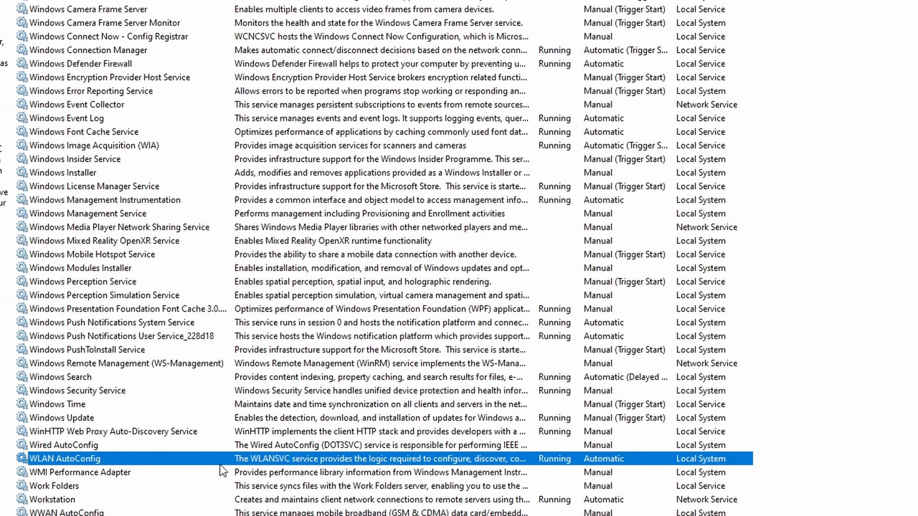
pyautogui.rightClick(64, 458)
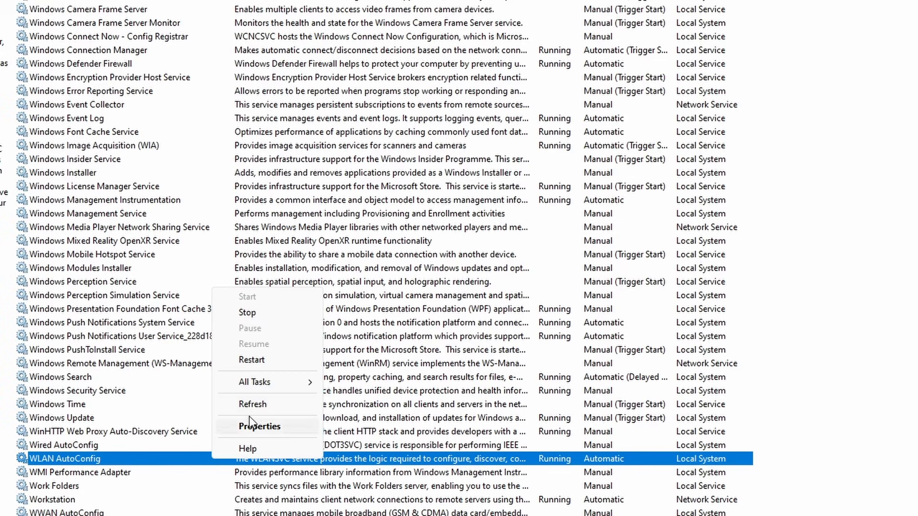
pyautogui.moveTo(279, 367)
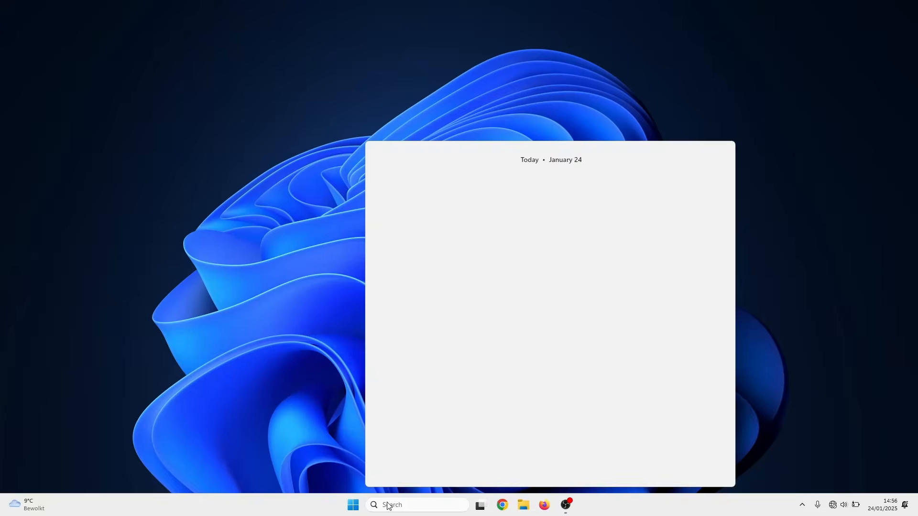
# Search for 'view network c' and open View network connections
pyautogui.write('view network conn')
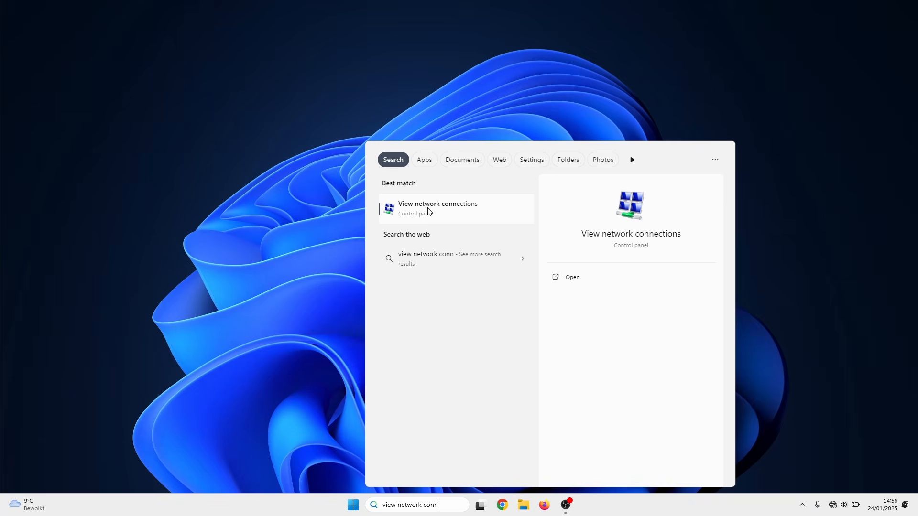
pyautogui.click(438, 207)
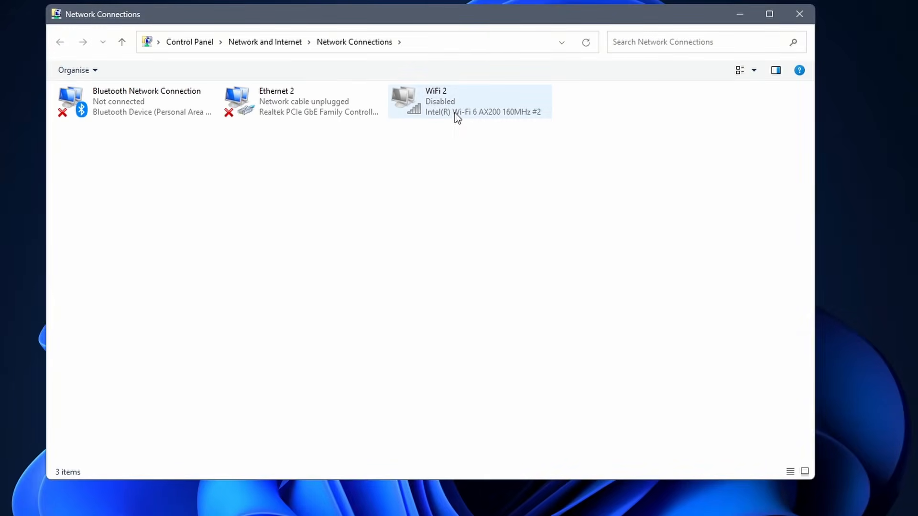
# Disable the WiFi 2 connection, re-enable it, and bring up its context menu for properties
pyautogui.click(163, 70)
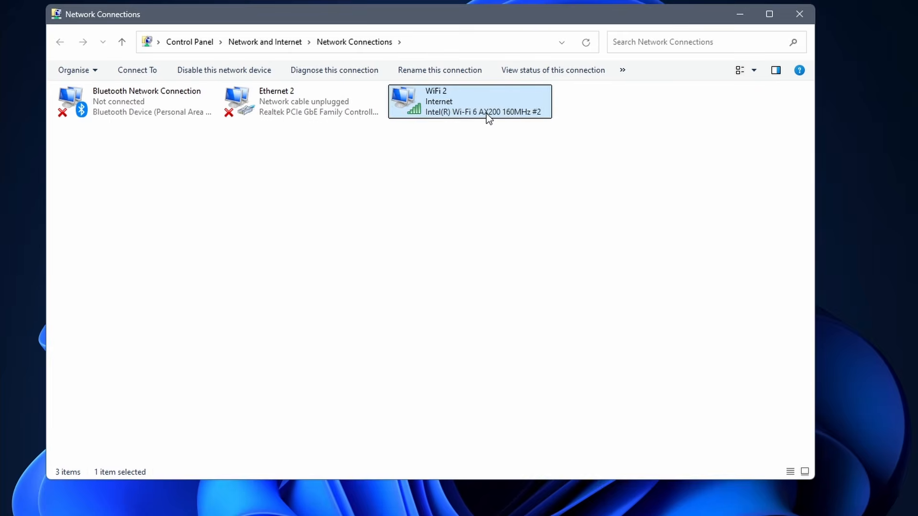
pyautogui.rightClick(469, 101)
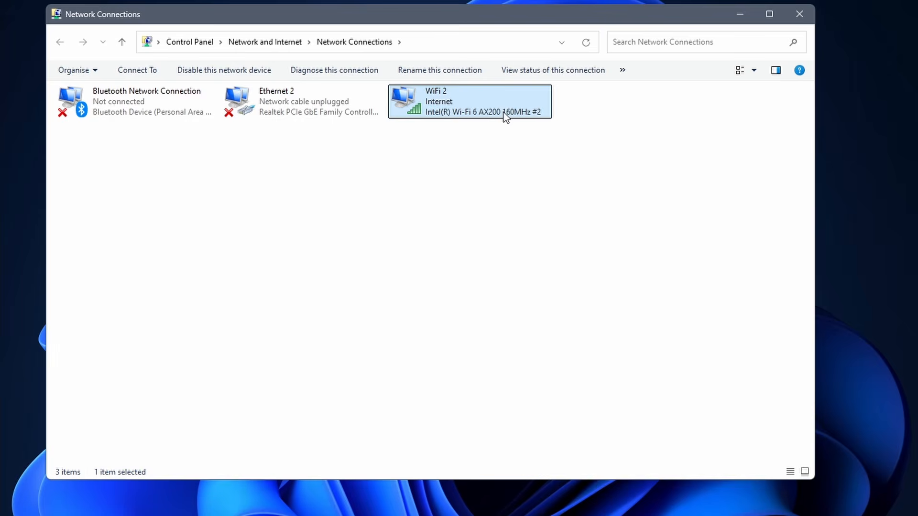
pyautogui.click(223, 70)
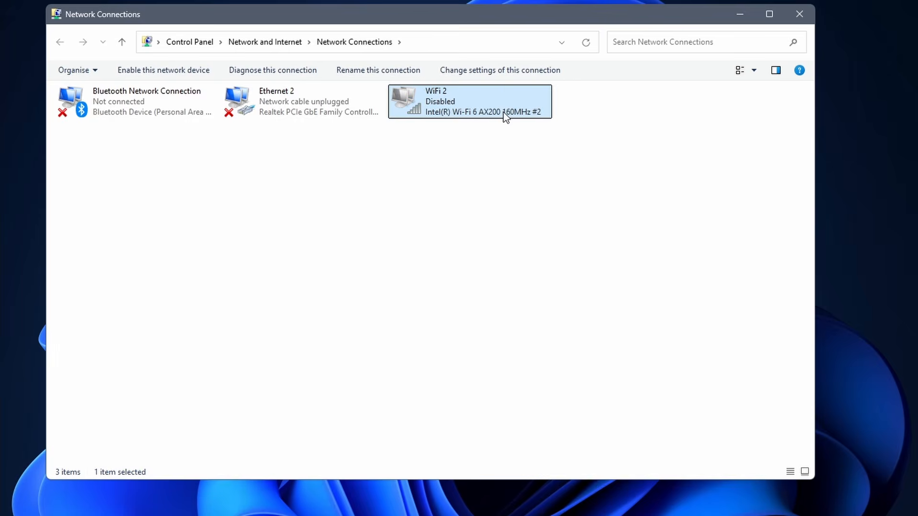
pyautogui.rightClick(469, 102)
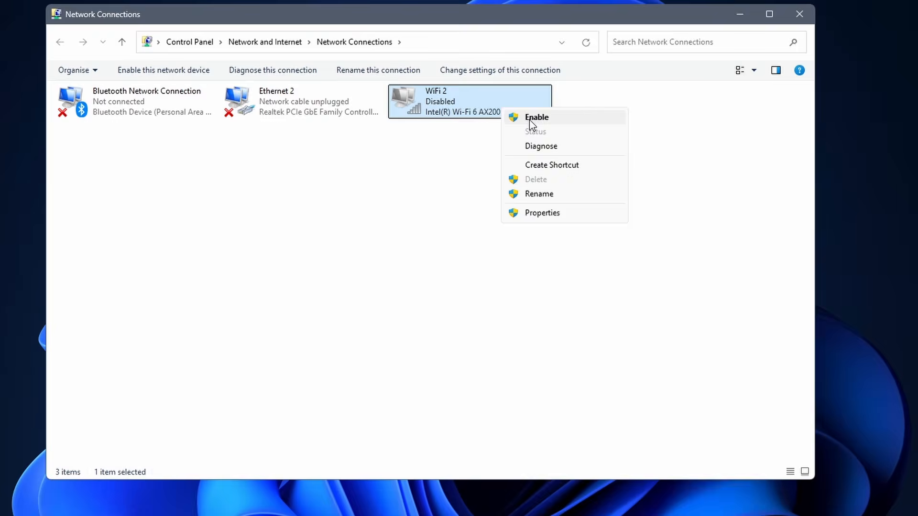
pyautogui.click(536, 117)
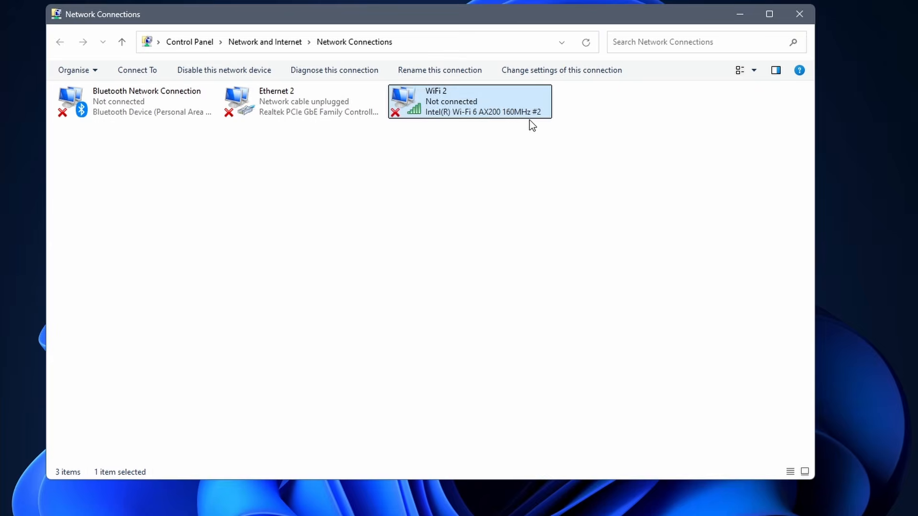
pyautogui.rightClick(468, 100)
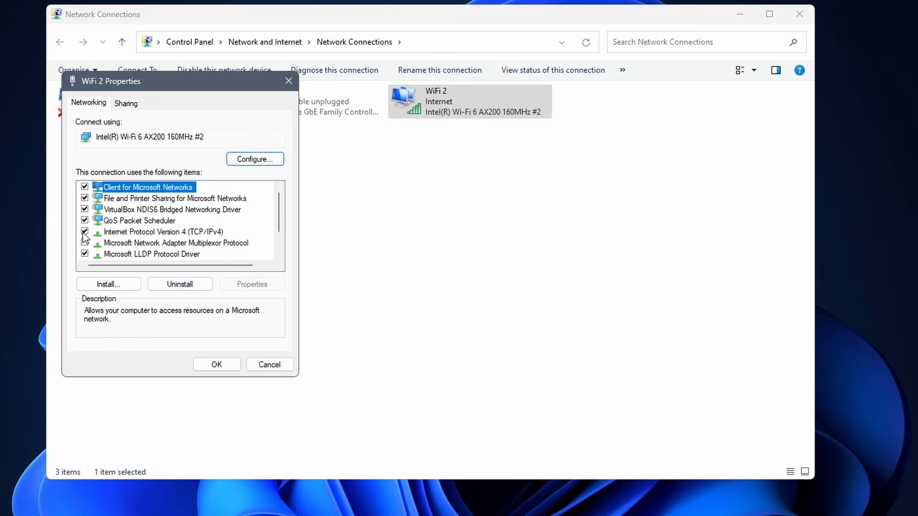
# Keep Internet Protocol Version 4 (TCP/IPv4) checked on WiFi 2 and confirm with OK
pyautogui.click(164, 231)
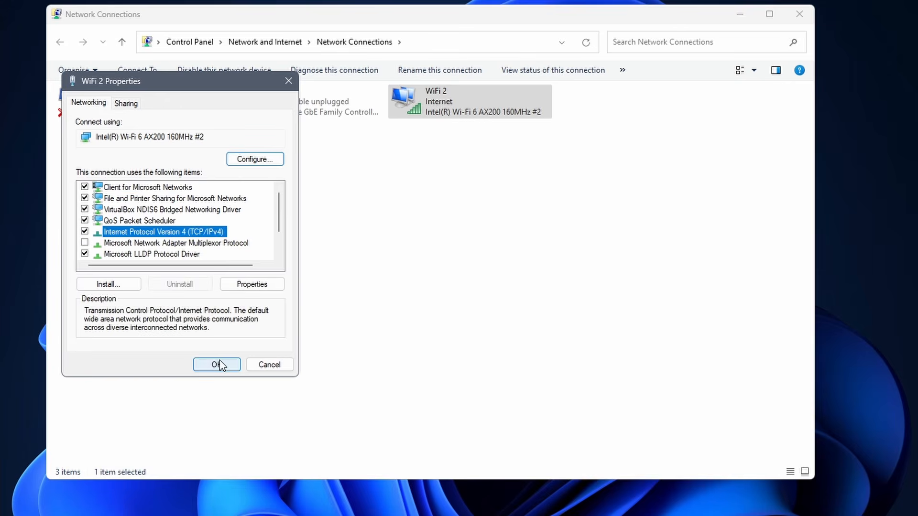
pyautogui.click(216, 364)
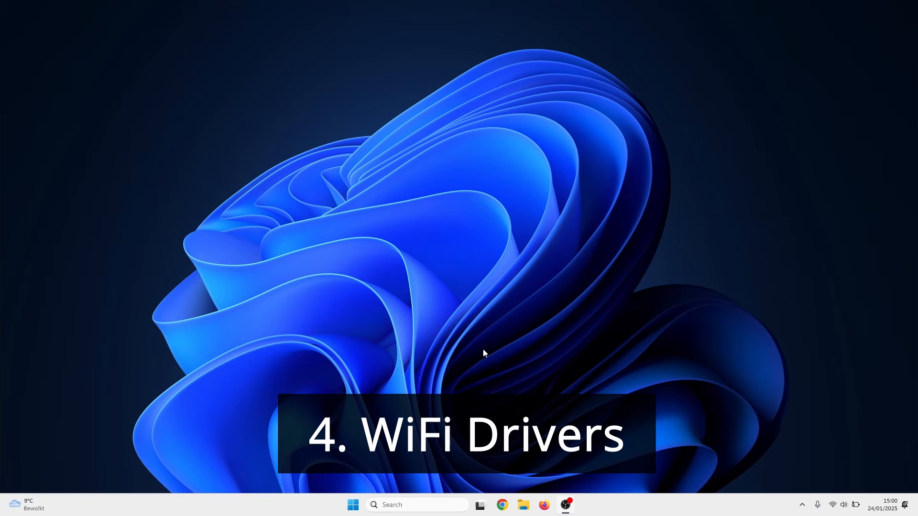
# Search for 'device' and open Device Manager
pyautogui.write('device manager')
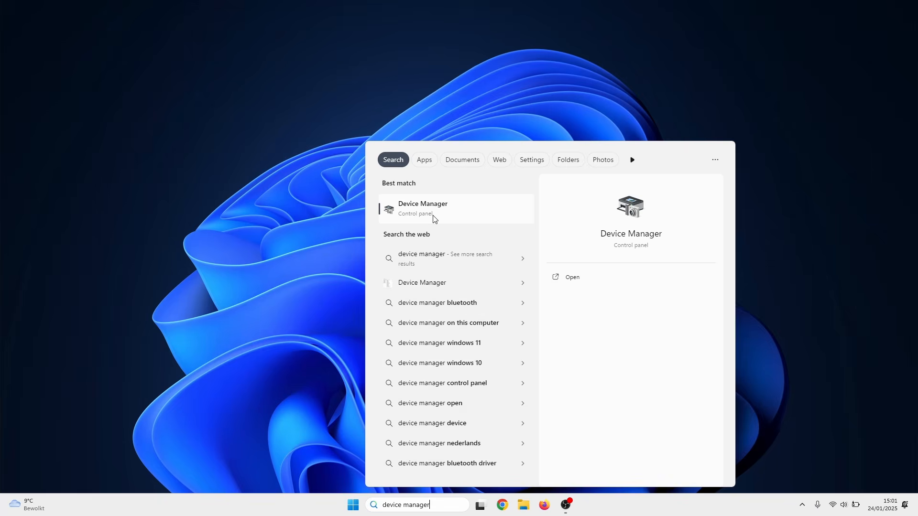
pyautogui.click(422, 209)
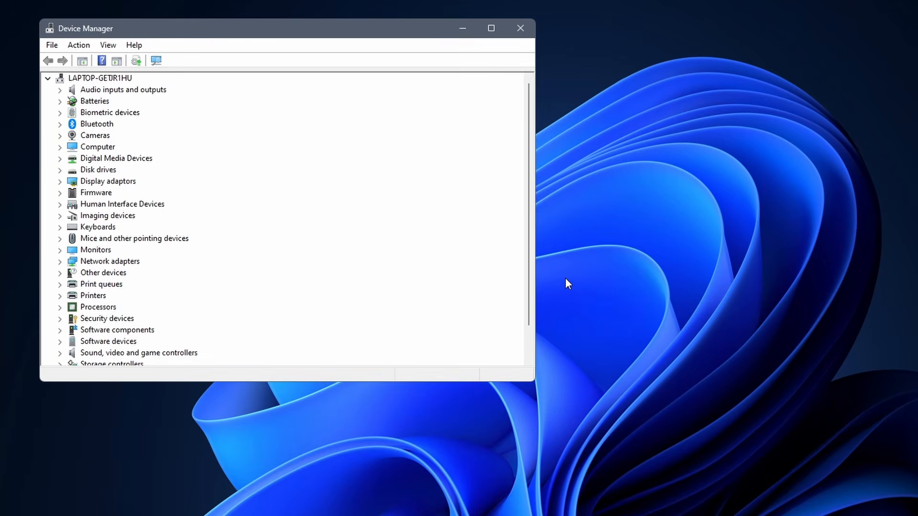
pyautogui.moveTo(56, 265)
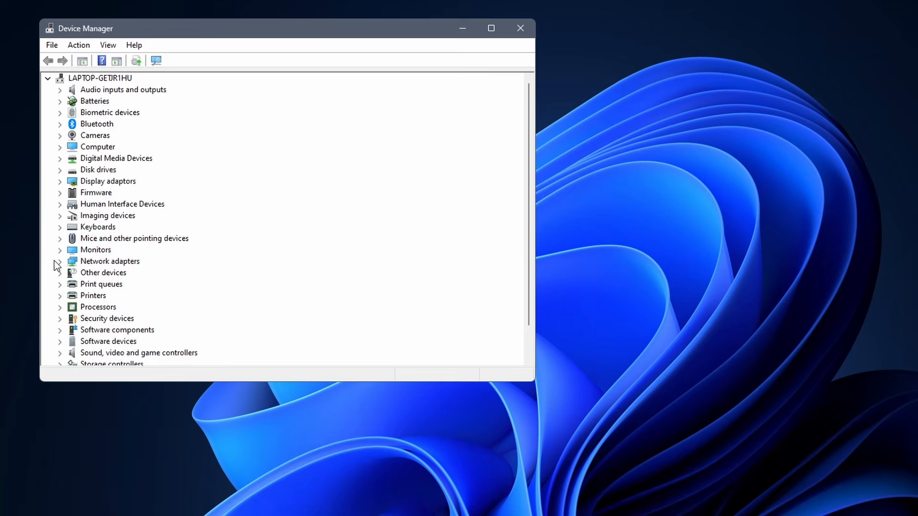
# Update the Intel Wi-Fi 6 AX200 #2 driver from a compatible Intel driver already on the computer
pyautogui.click(59, 261)
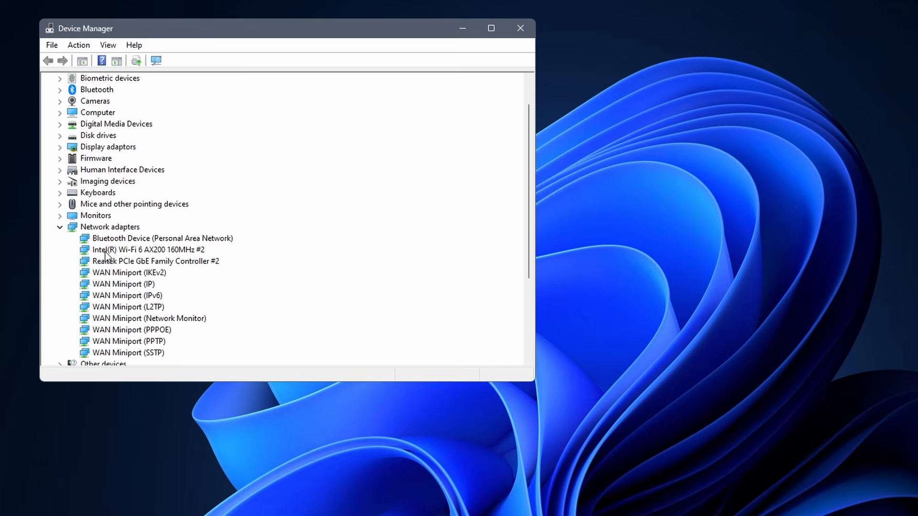
pyautogui.rightClick(147, 249)
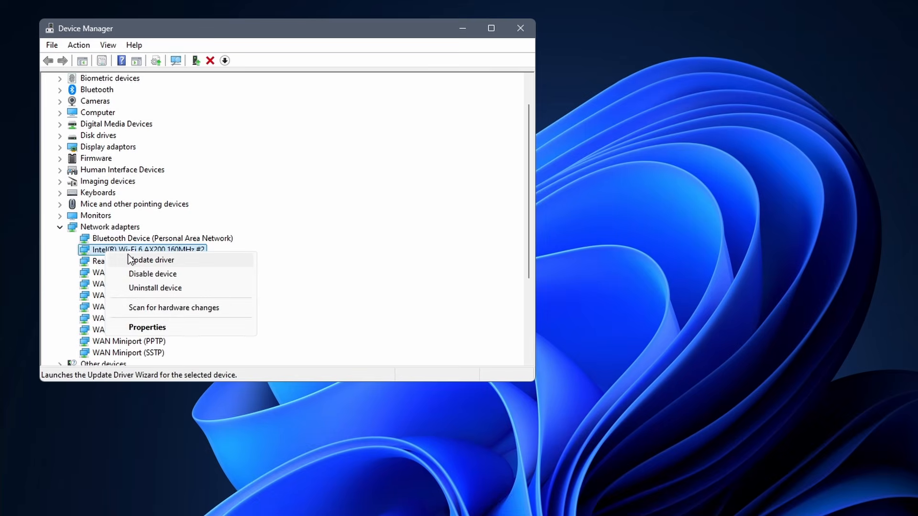
pyautogui.click(153, 260)
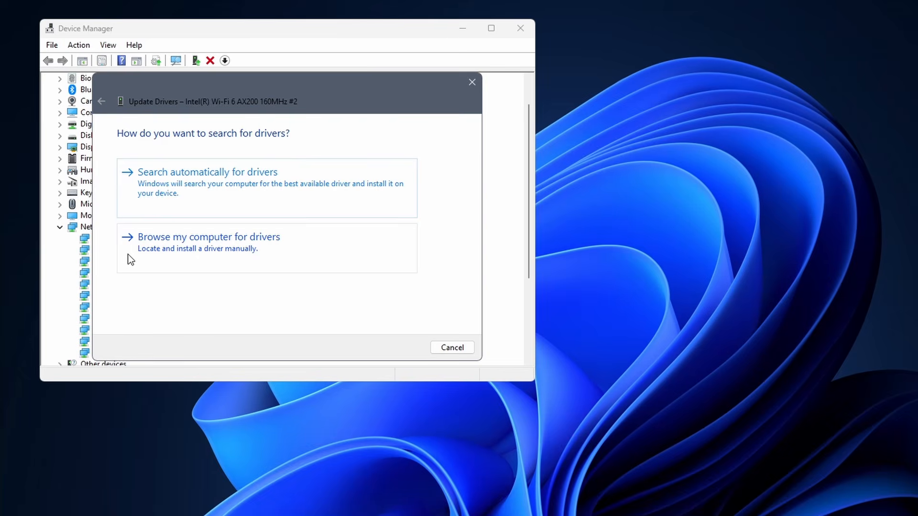
pyautogui.click(209, 236)
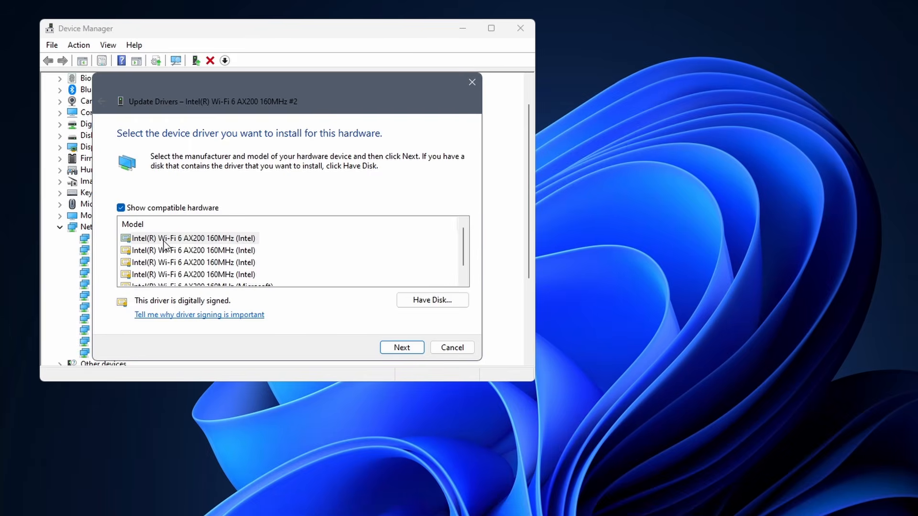
pyautogui.click(191, 238)
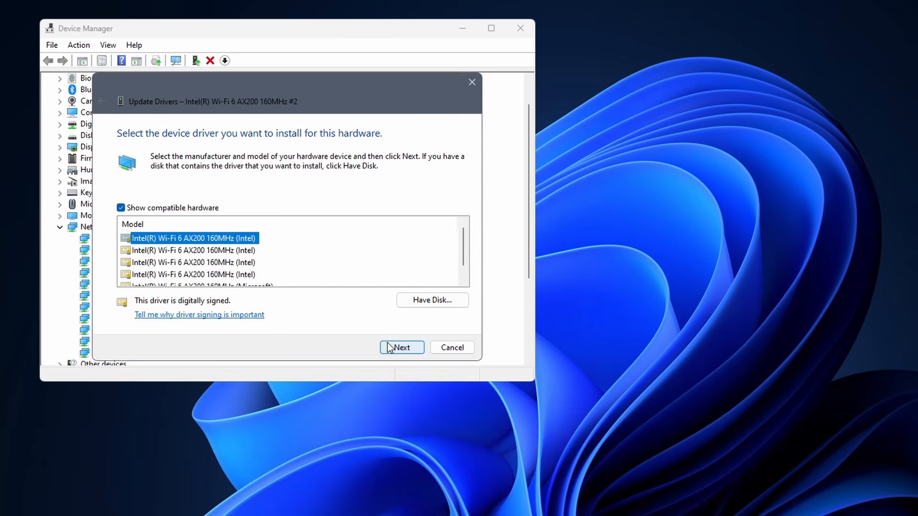
pyautogui.click(402, 347)
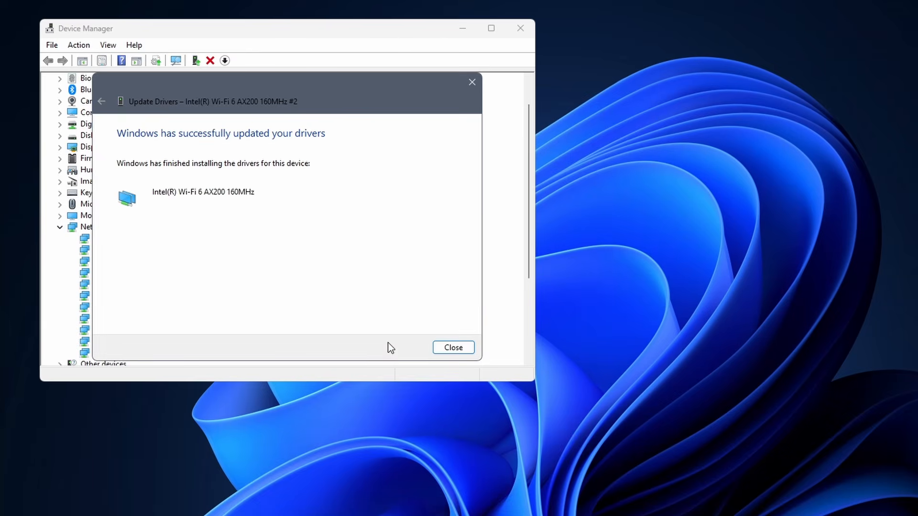
pyautogui.click(452, 348)
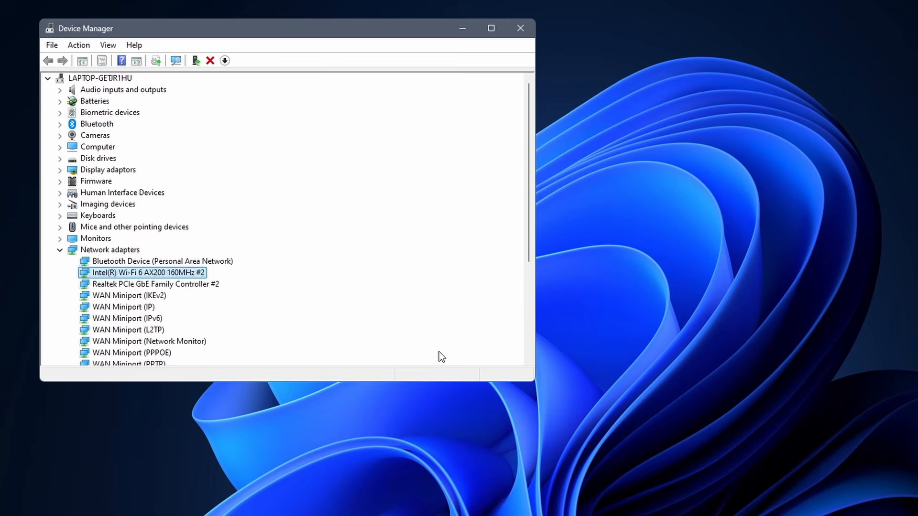
pyautogui.moveTo(262, 300)
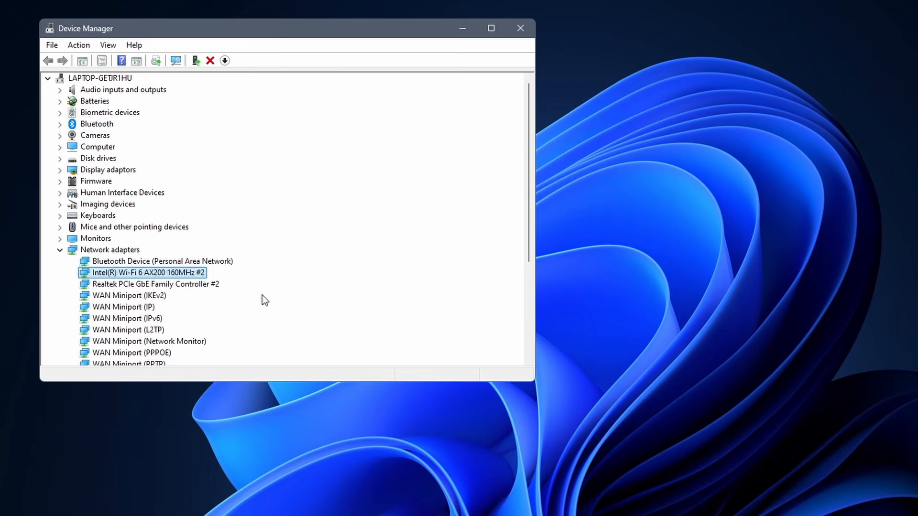
# Uninstall the Intel Wi-Fi 6 AX200 adapter, confirm it, and close Device Manager
pyautogui.rightClick(144, 272)
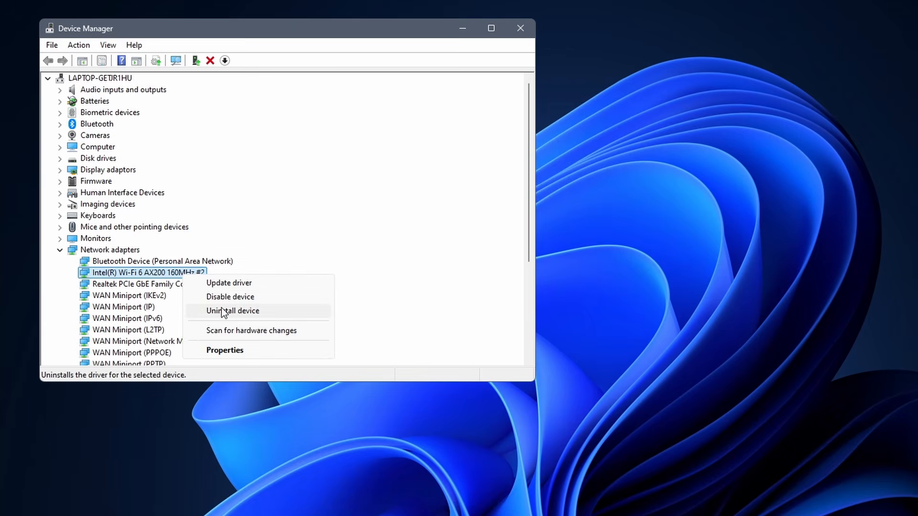
pyautogui.click(232, 311)
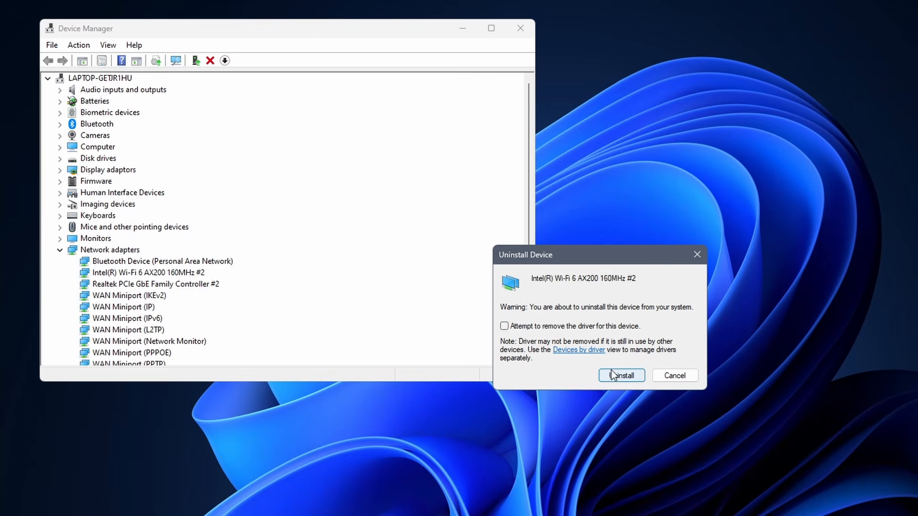
pyautogui.click(622, 374)
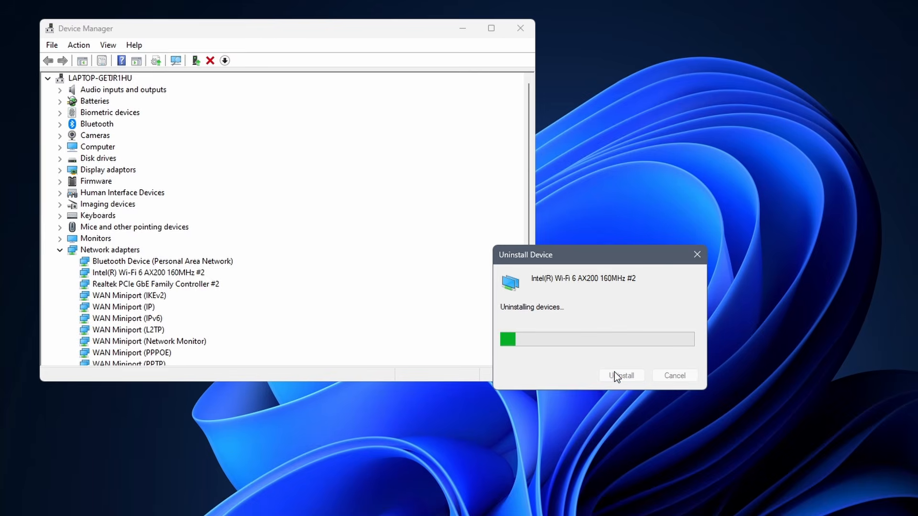
pyautogui.click(621, 375)
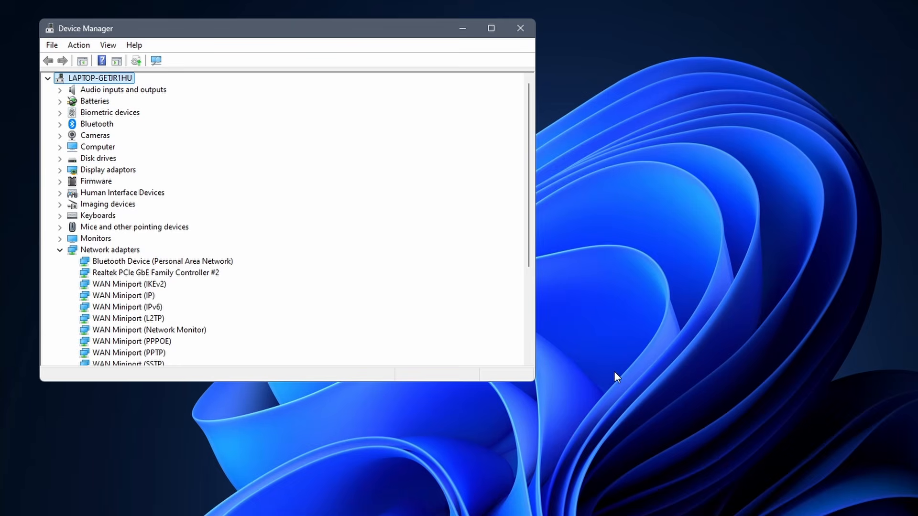
pyautogui.click(519, 27)
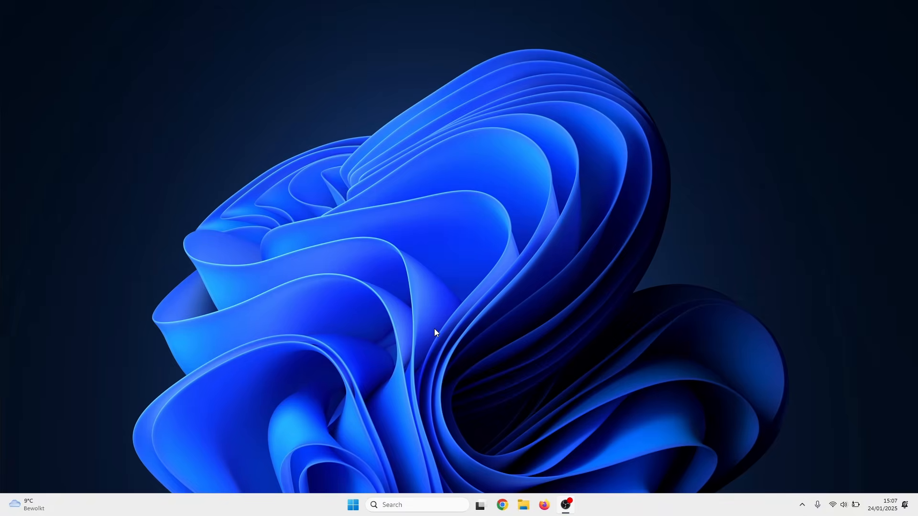
# Search for 'cmd' and launch Command Prompt as administrator
pyautogui.write('cmd')
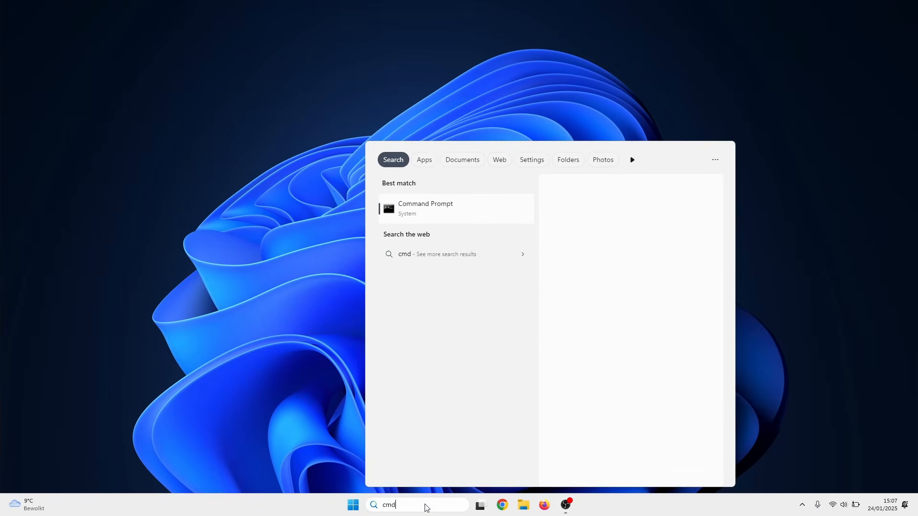
pyautogui.rightClick(425, 208)
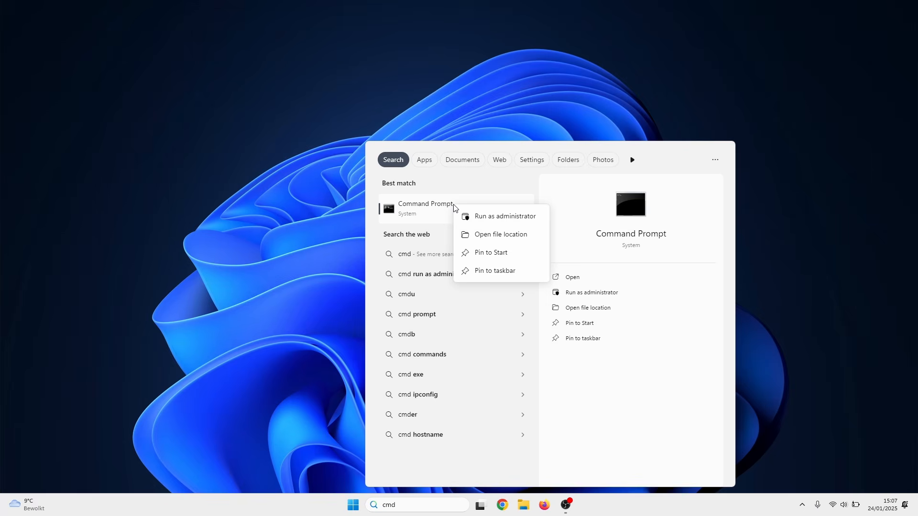
pyautogui.moveTo(485, 216)
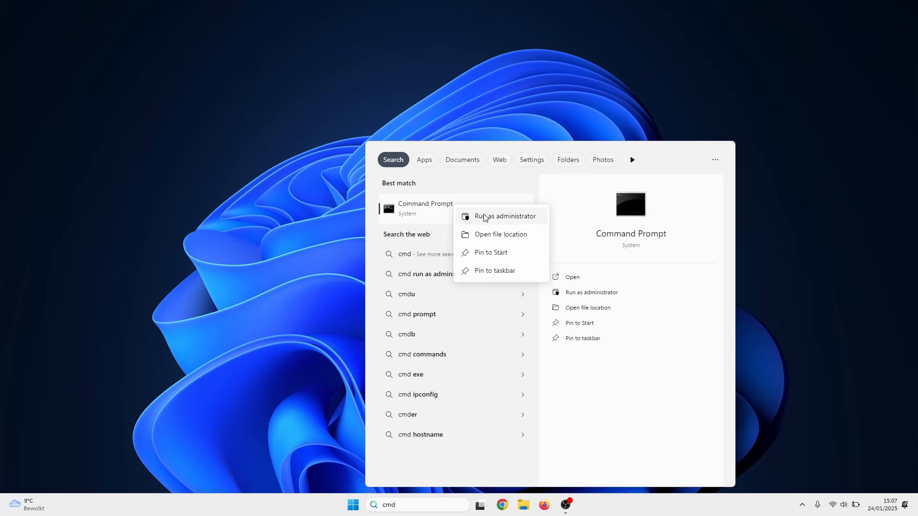
pyautogui.click(505, 216)
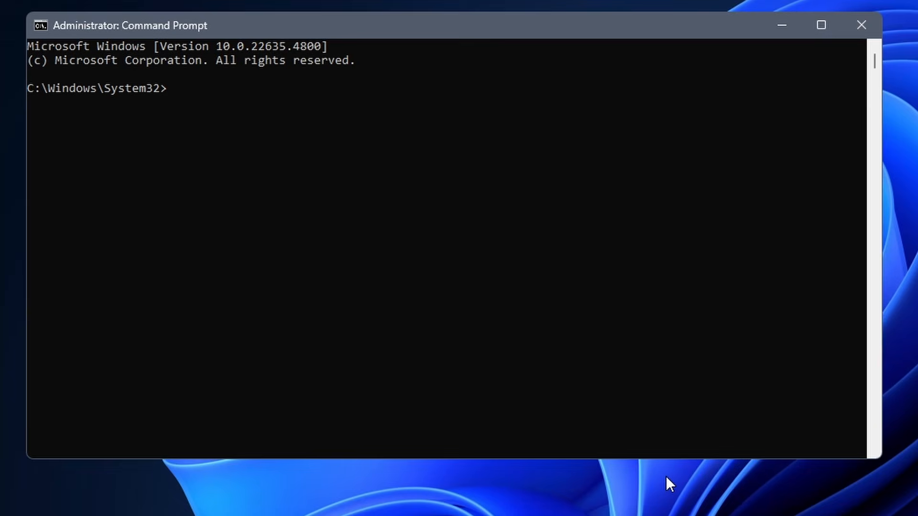
# Run ipconfig /flushdns to clear the DNS resolver cache
pyautogui.write('ipconfig /flushdns')
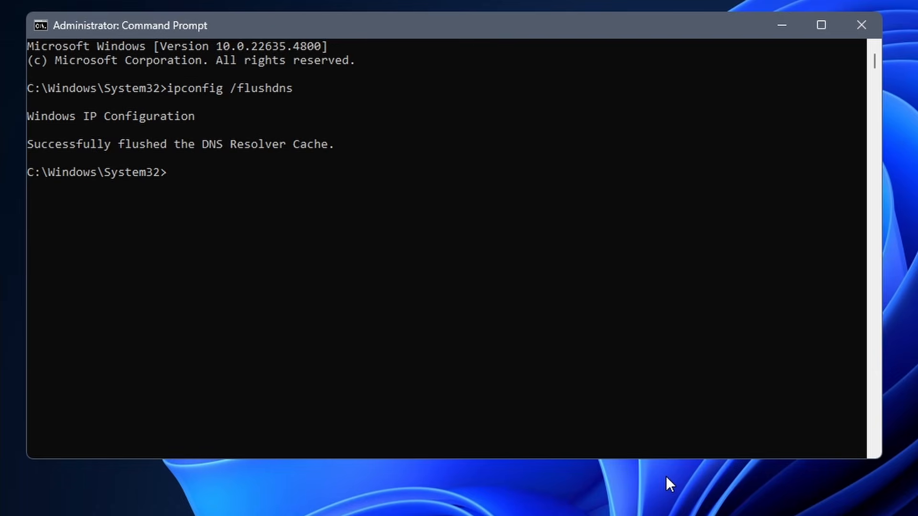
pyautogui.write('ip')
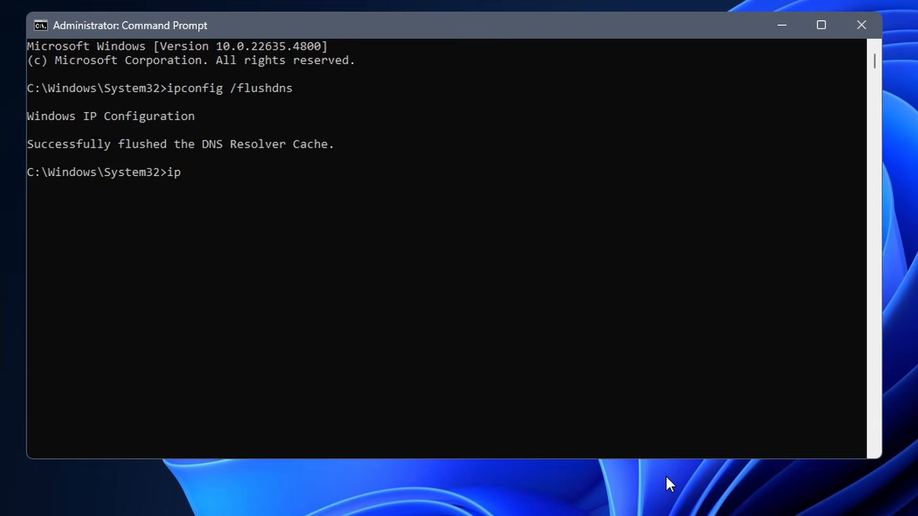
# Run ipconfig /release to drop the current IP configuration
pyautogui.write('config /')
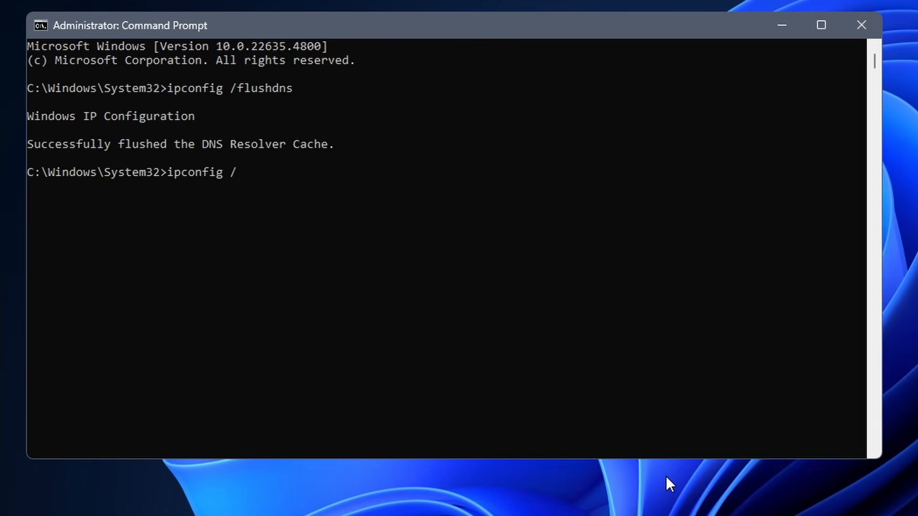
pyautogui.write('releas')
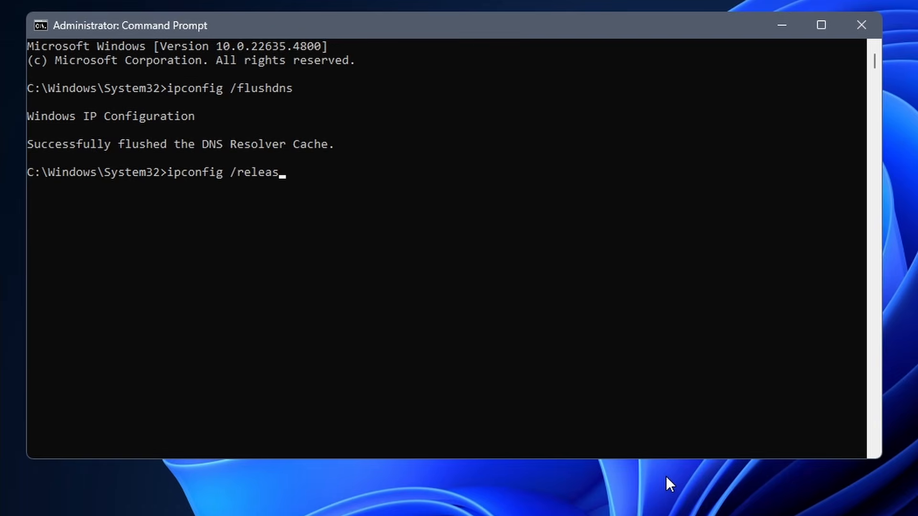
pyautogui.write('e')
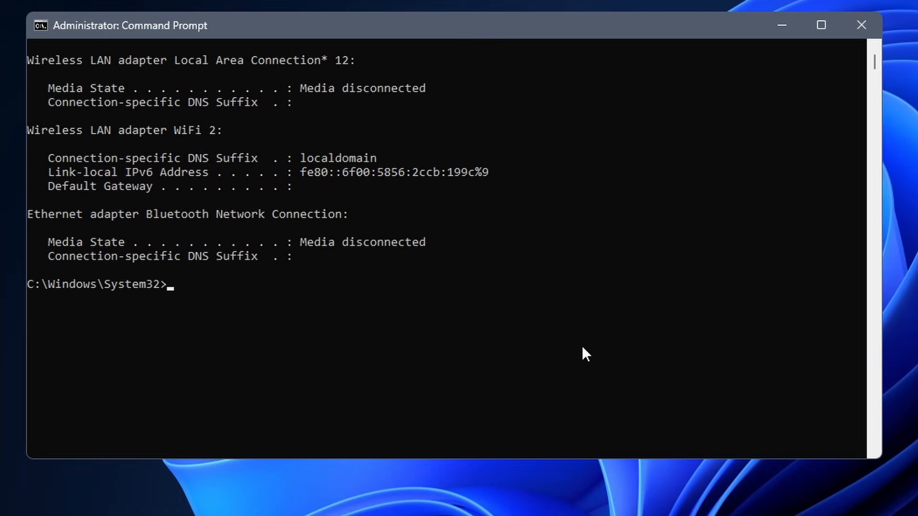
# Run ipconfig /renew so Wi-Fi 2 regains IPv4 address 192.168.10.68, then close Command Prompt
pyautogui.write('ipconfig')
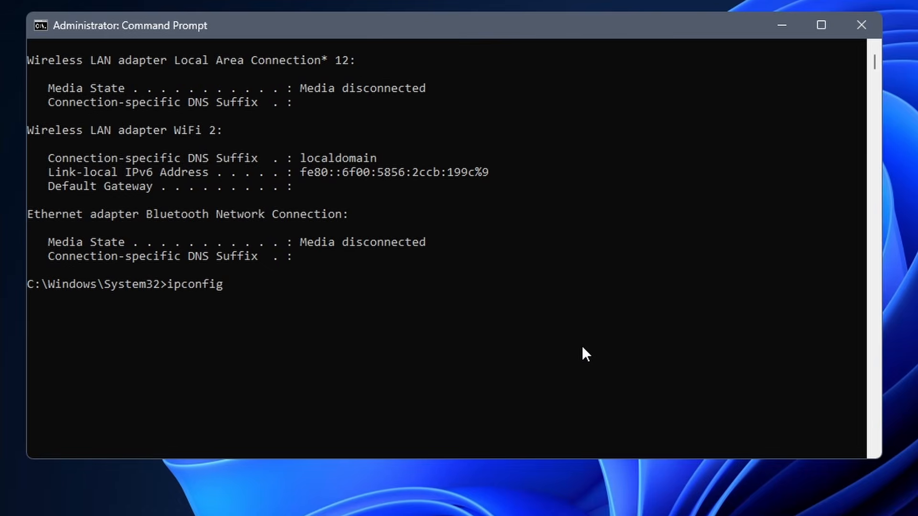
pyautogui.write('/rene')
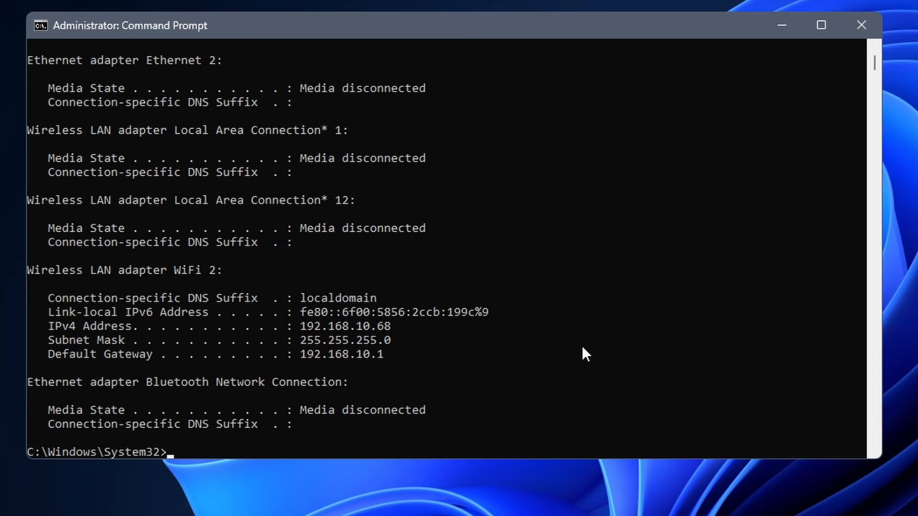
pyautogui.click(860, 25)
pyautogui.write('network reset')
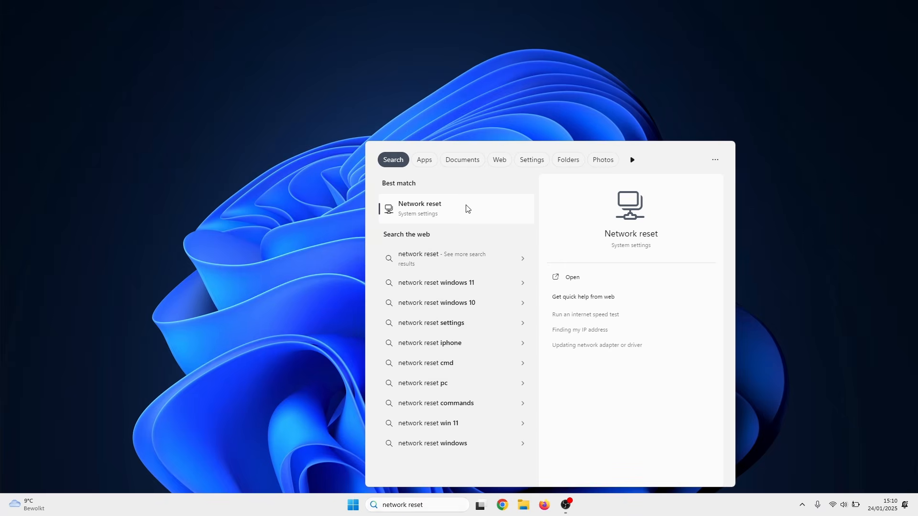
# Reset all network settings and confirm, scheduling a Windows shutdown in 5 minutes
pyautogui.click(419, 208)
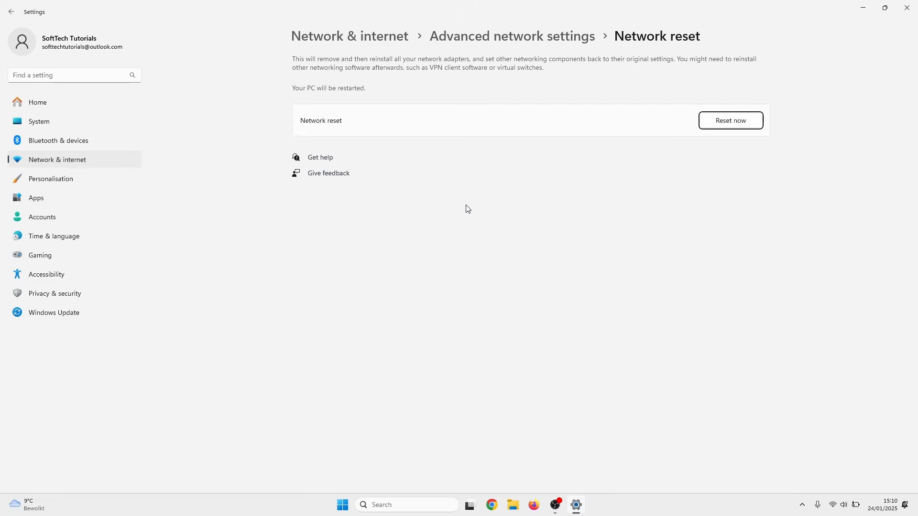
pyautogui.moveTo(736, 112)
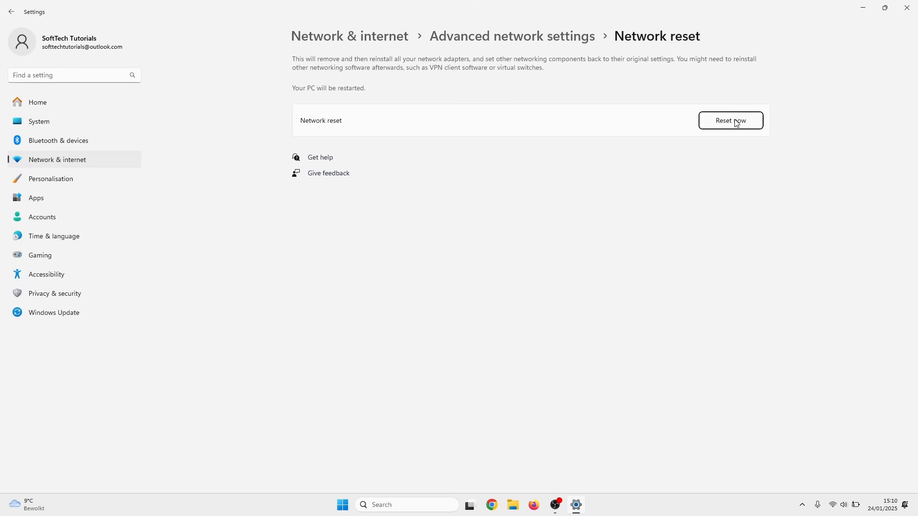
pyautogui.click(729, 120)
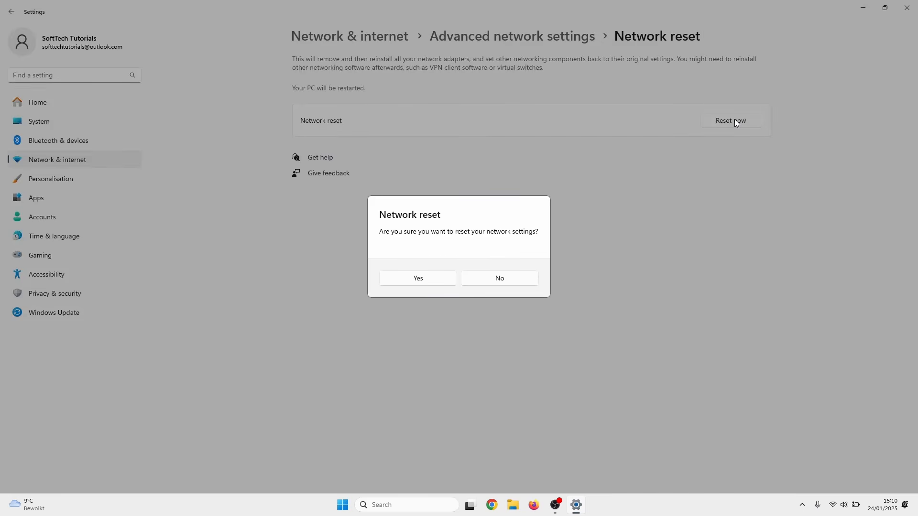
pyautogui.moveTo(446, 275)
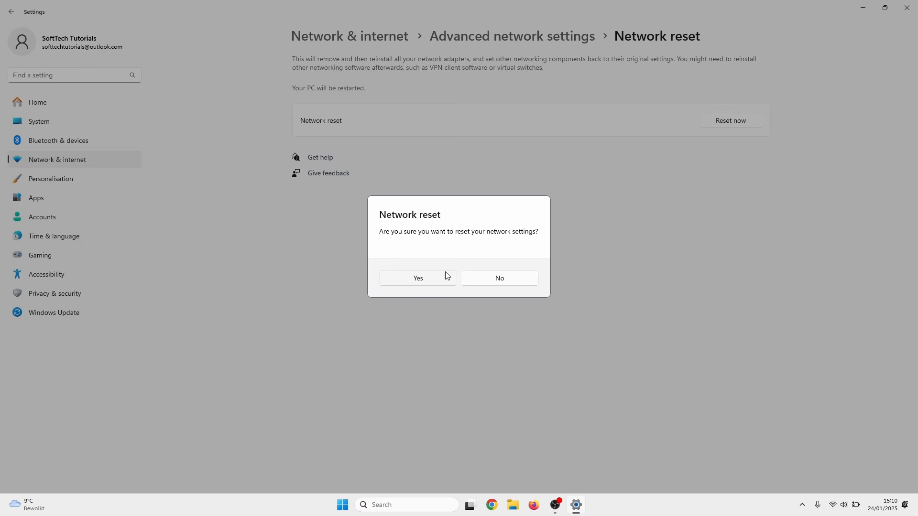
pyautogui.click(498, 278)
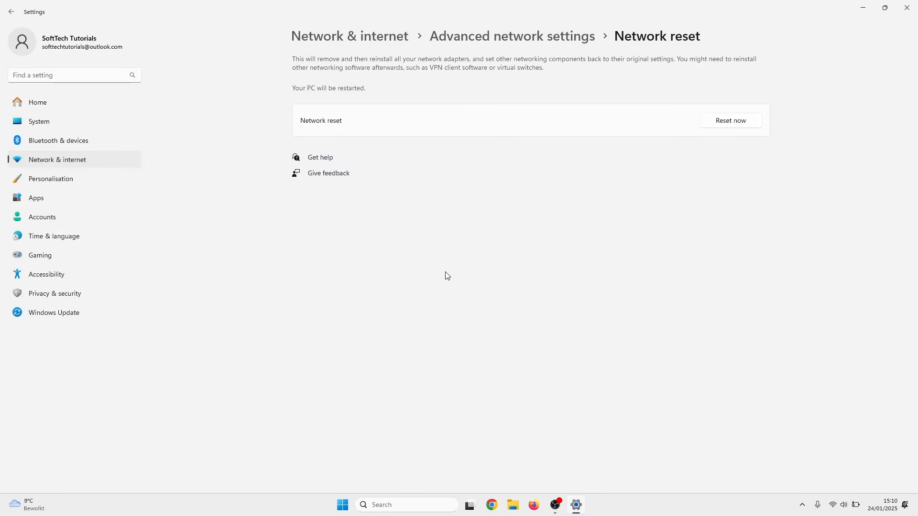
pyautogui.click(730, 120)
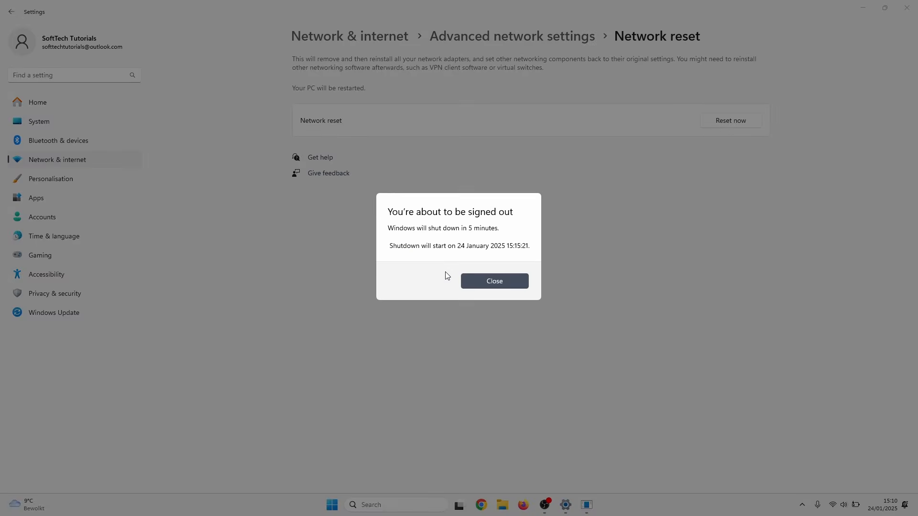